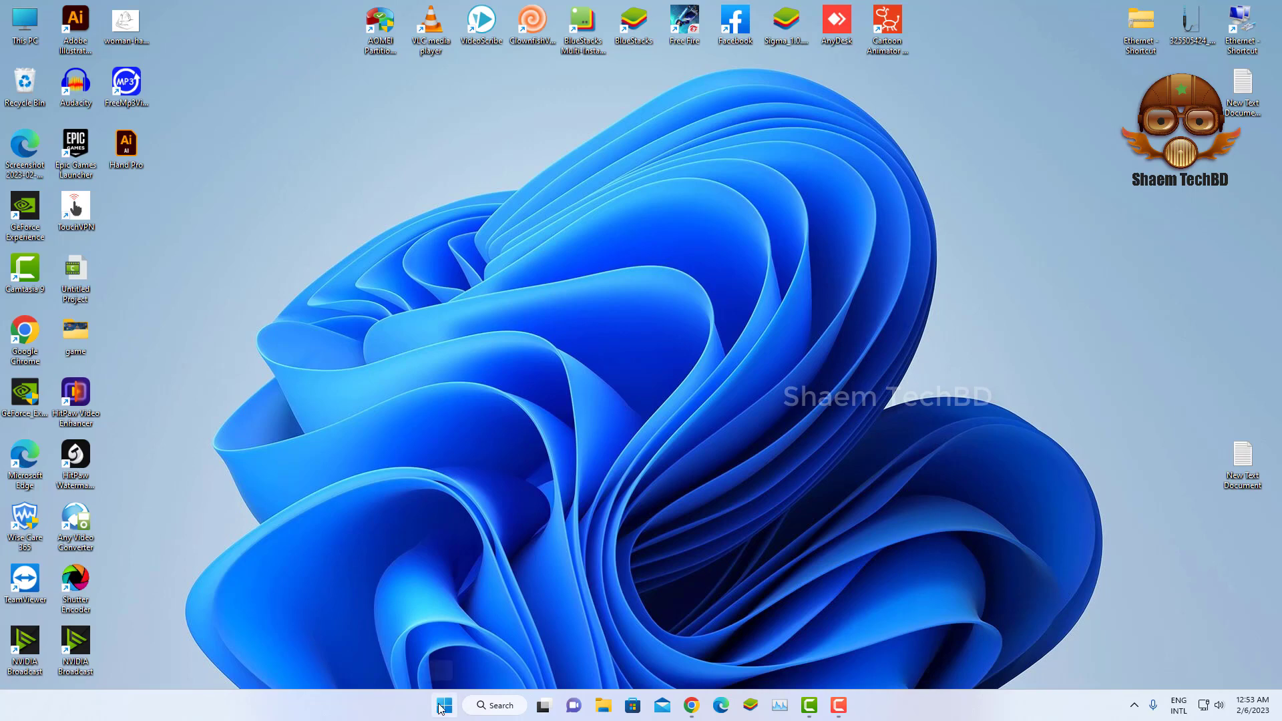
Launch the Settings app from the Start menu's pinned apps.
click(443, 705)
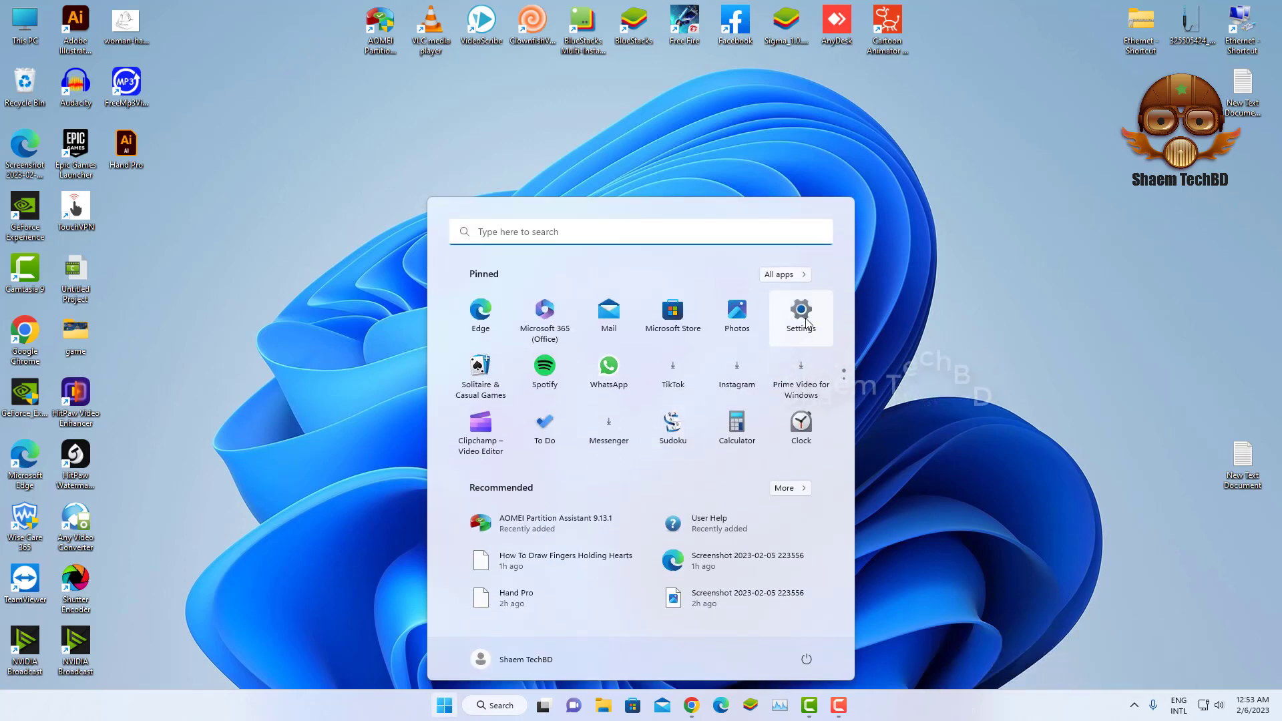
click(800, 318)
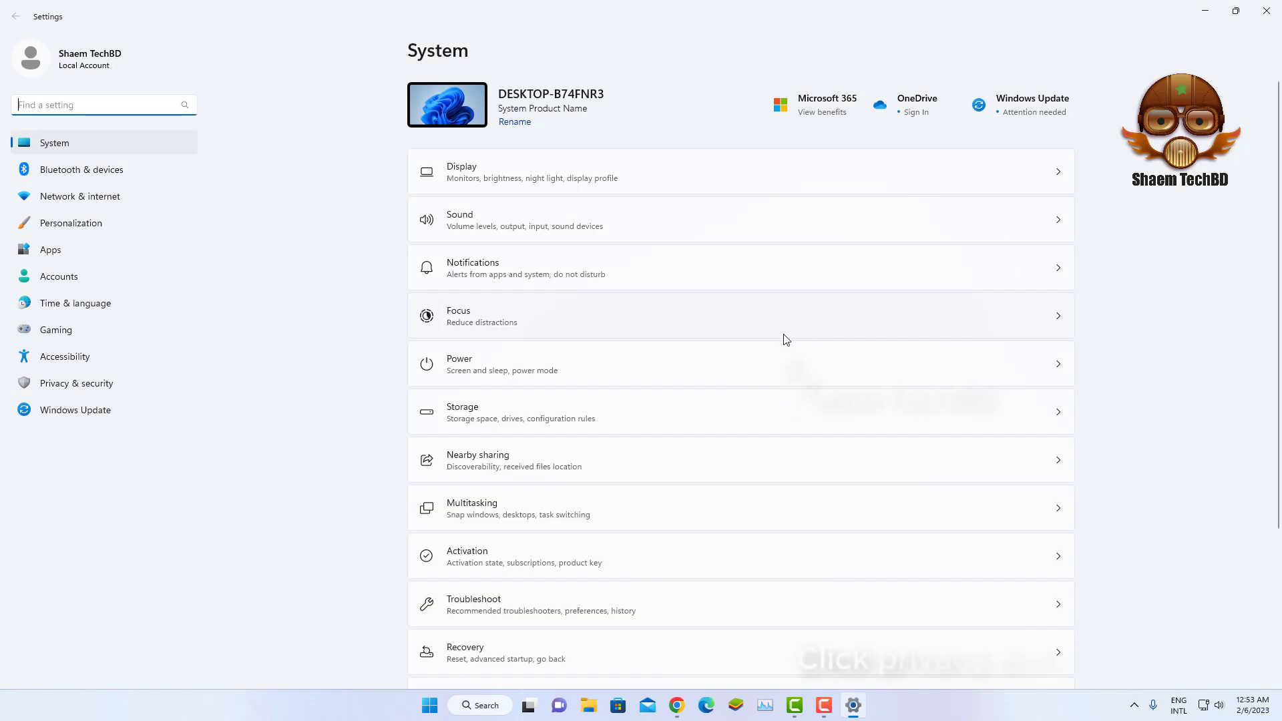
mouse_move(76, 383)
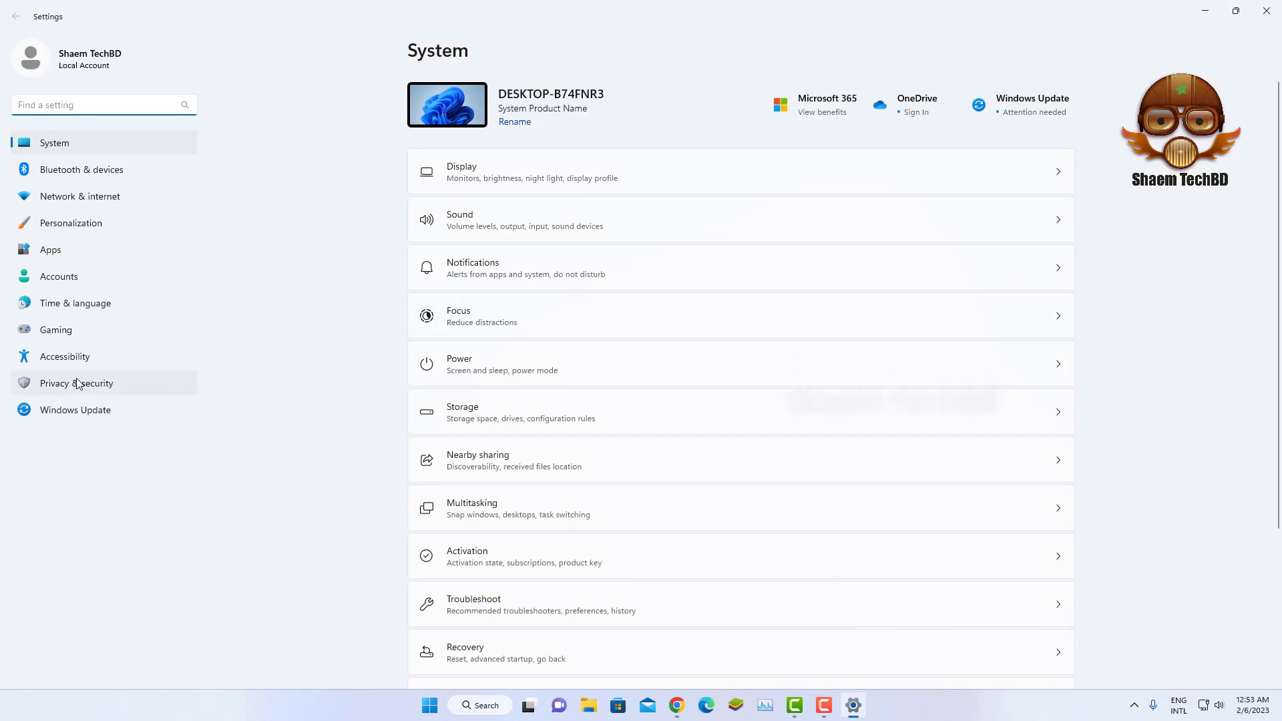
Reach Windows Security's Virus & threat protection page via Privacy & security.
click(76, 383)
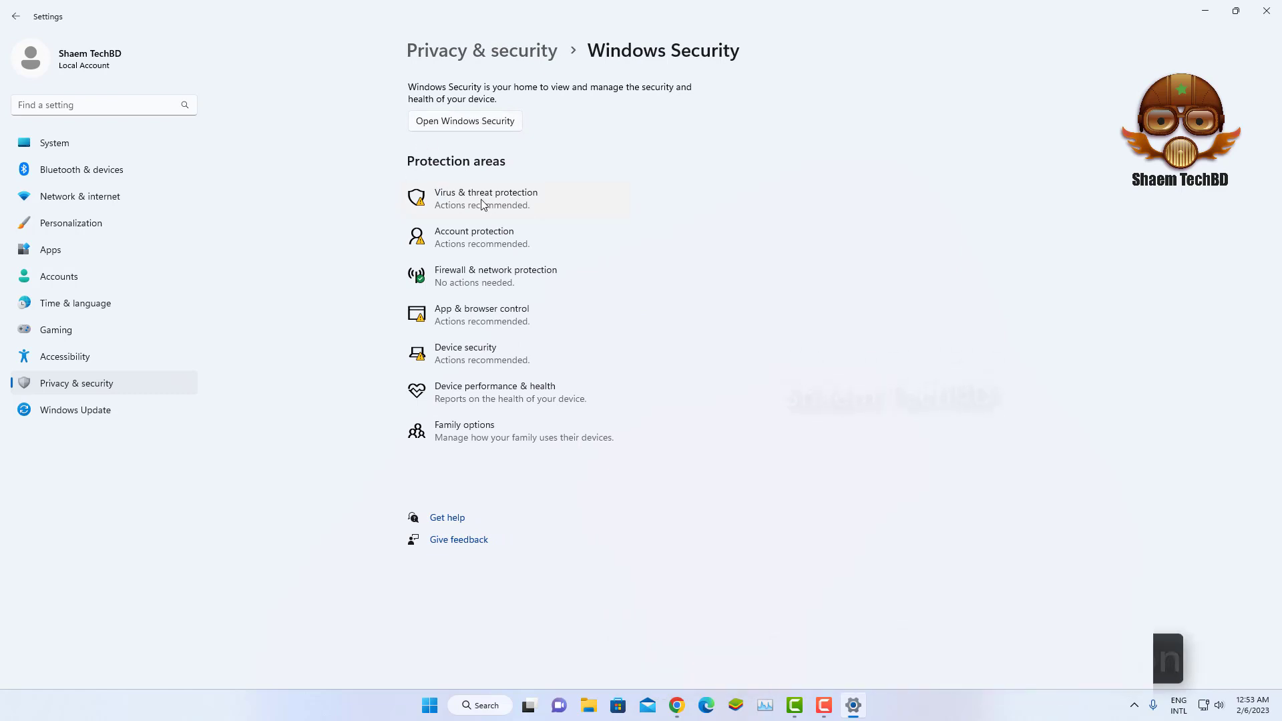
click(486, 198)
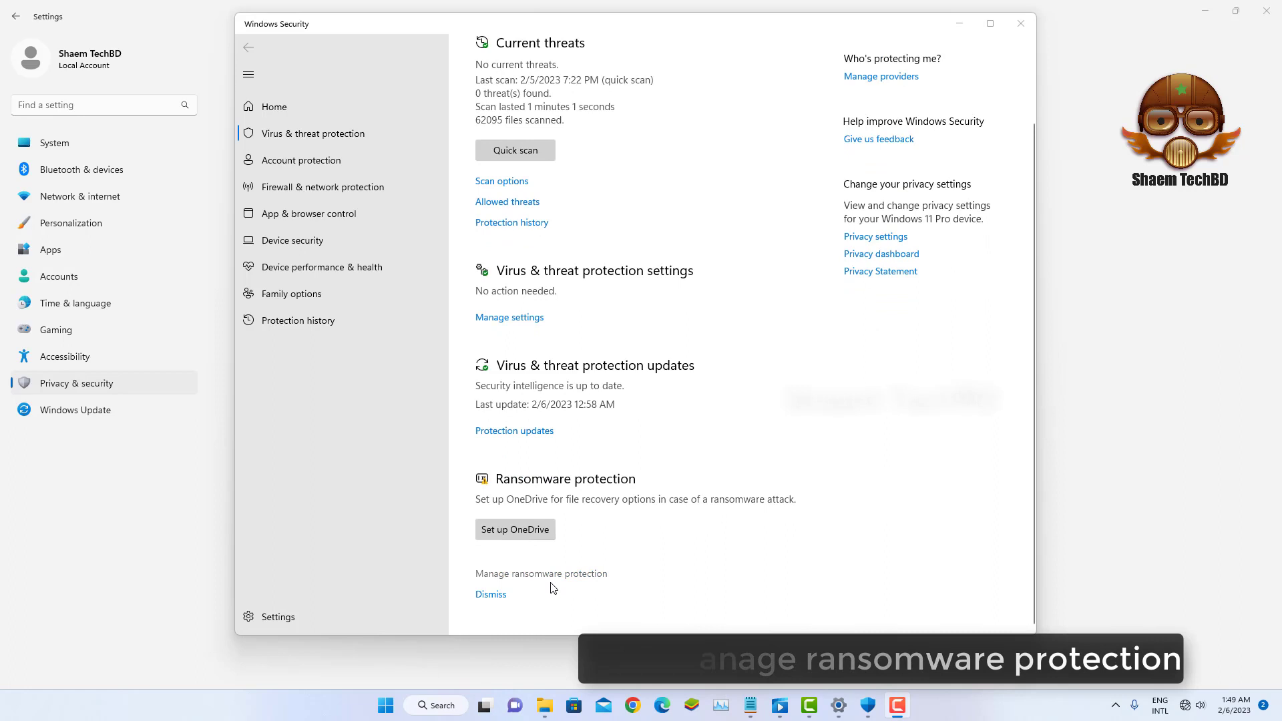
Go to Manage ransomware protection, showing Controlled folder access On.
click(541, 573)
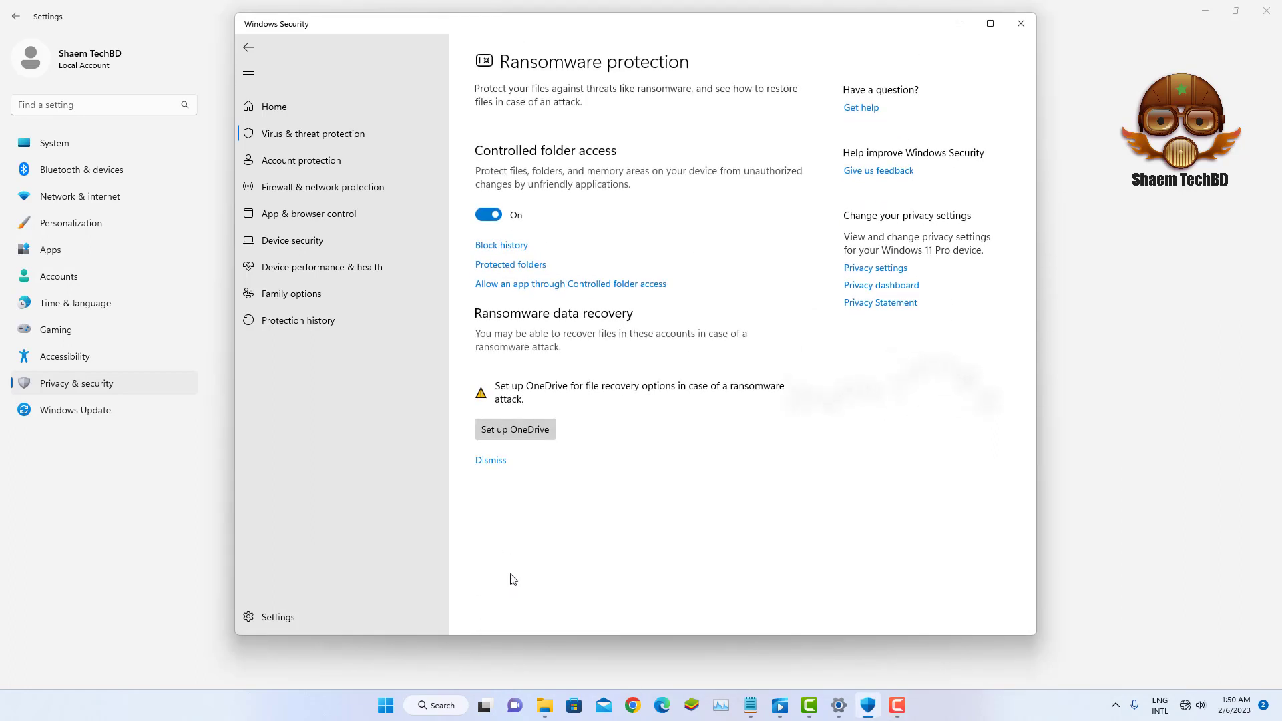